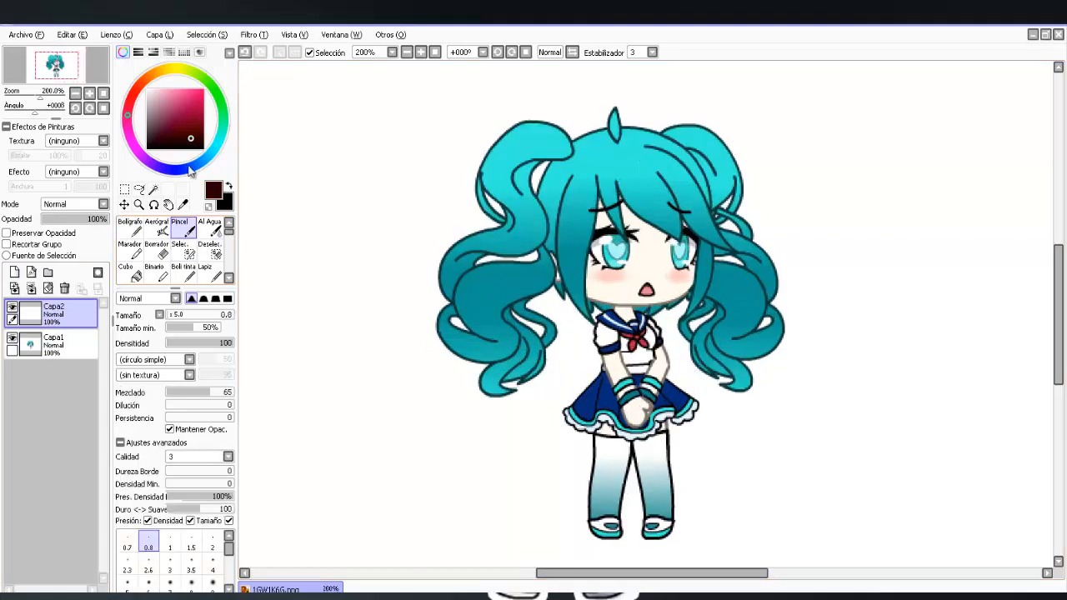
Step: Pick a warm peach colour in the colour wheel for shading the skin
{"action": "left_click", "coordinate": [167, 71]}
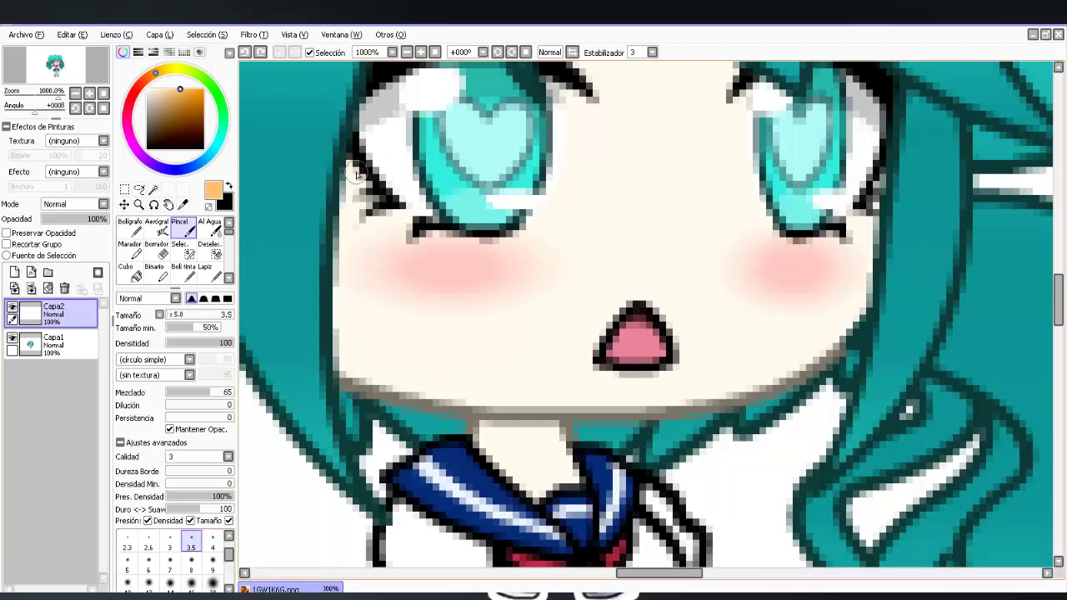
Step: Paint orange skin shadows along the neck and around the knee on the Shade layer
{"action": "left_click_drag", "start_coordinate": [354, 167], "coordinate": [650, 400]}
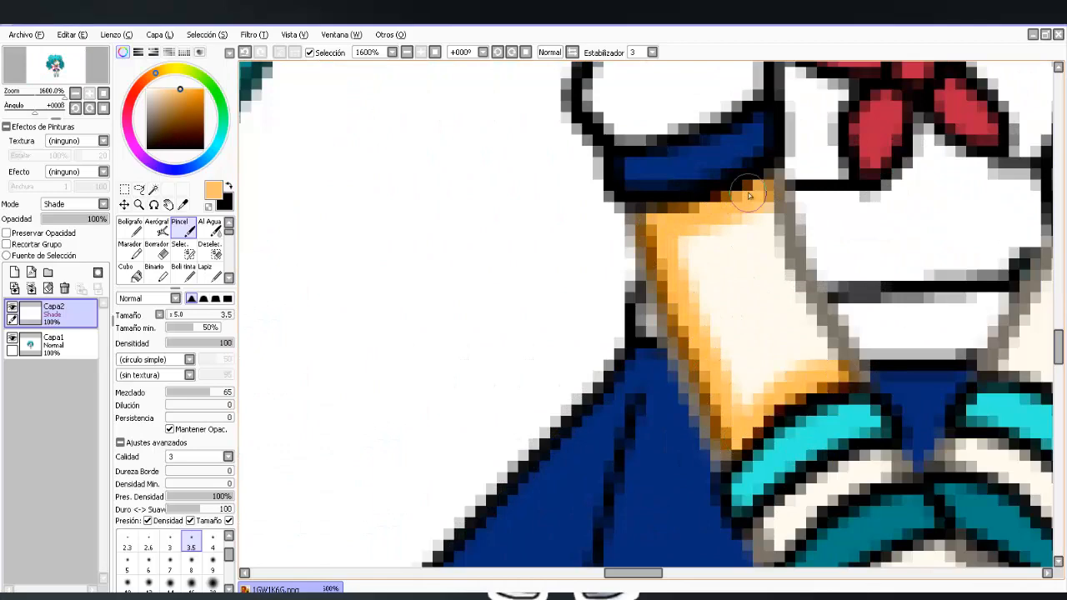
{"action": "scroll", "scroll_direction": "down", "scroll_amount": 3}
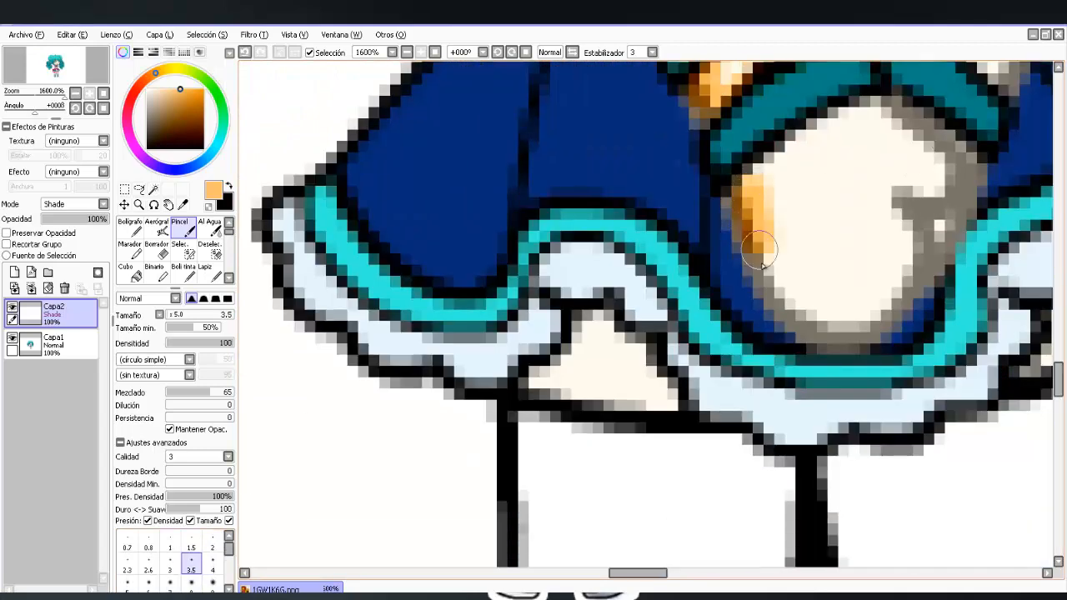
{"action": "left_click_drag", "start_coordinate": [759, 250], "coordinate": [896, 238]}
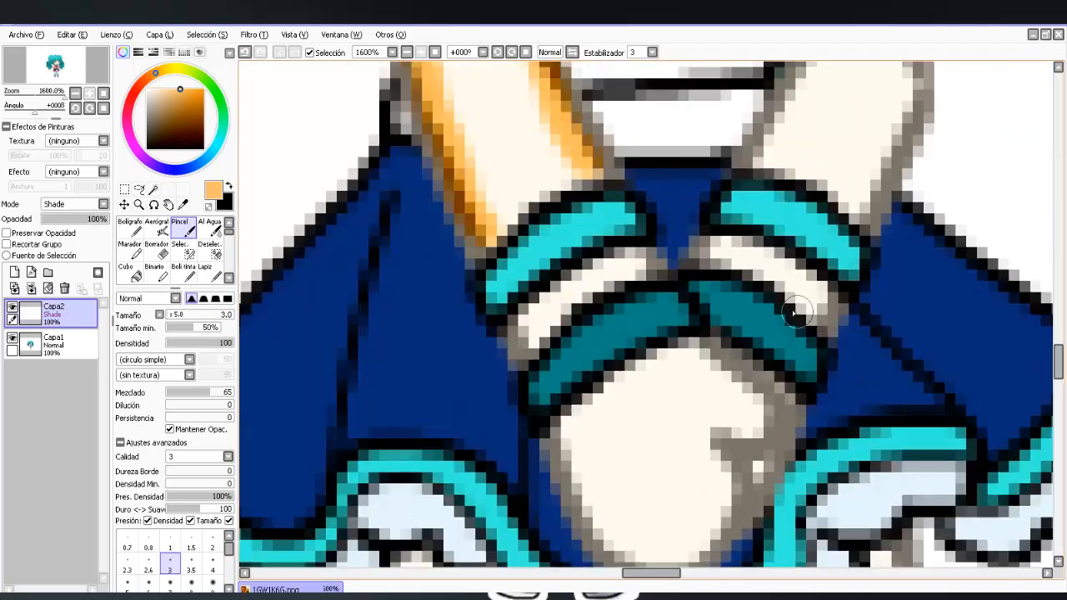
Step: Extend the orange skin shading over the hands and arms
{"action": "left_click_drag", "start_coordinate": [801, 316], "coordinate": [600, 433]}
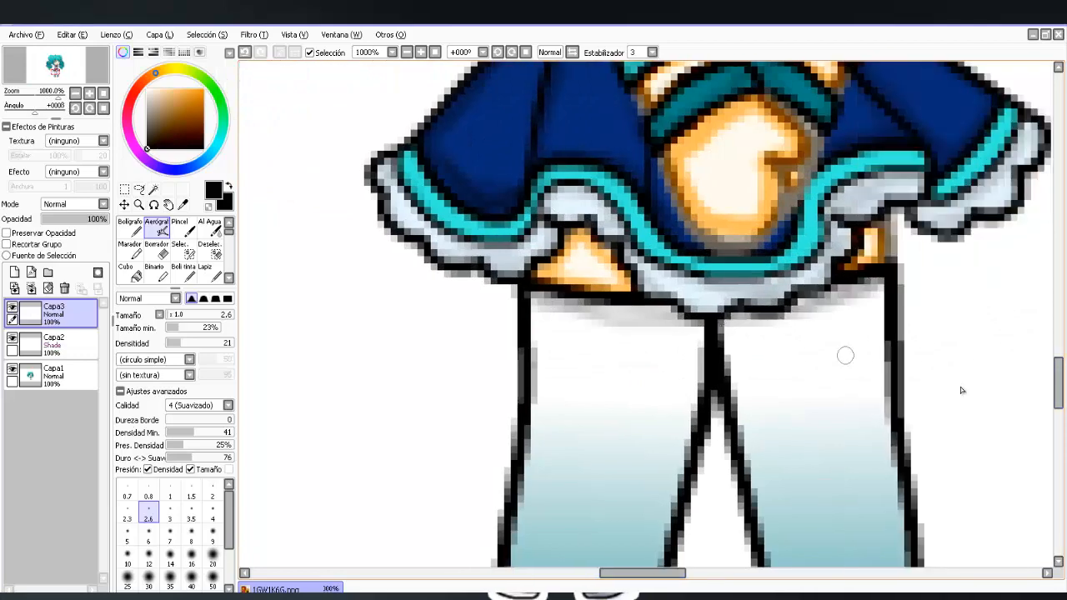
Step: Switch Capa2's blend mode and lower its opacity to 71% so the skin shadows soften
{"action": "scroll", "scroll_direction": "down", "scroll_amount": 3}
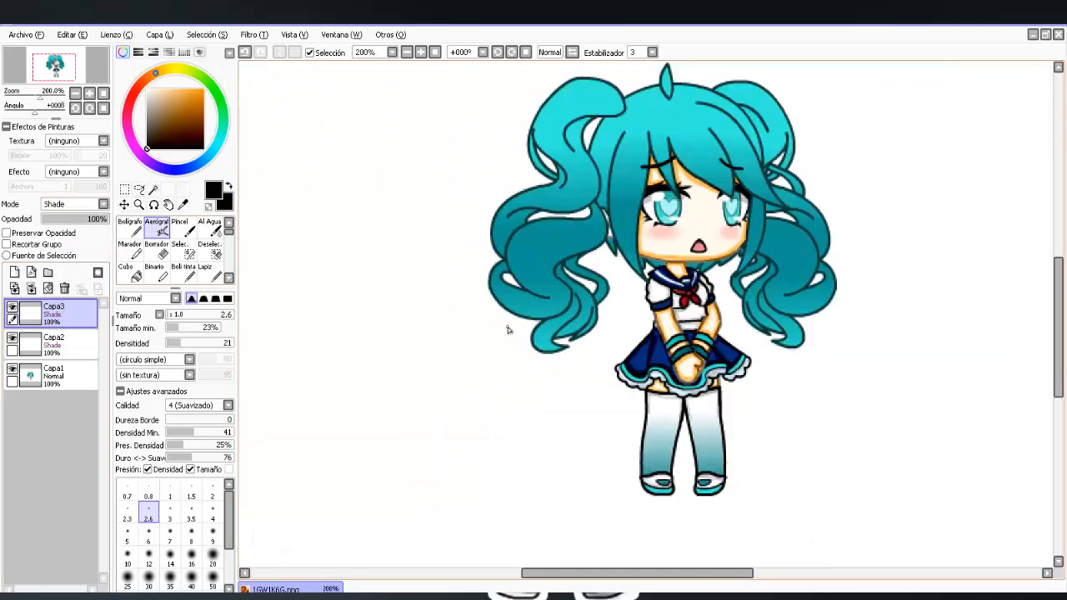
{"action": "left_click", "coordinate": [70, 203]}
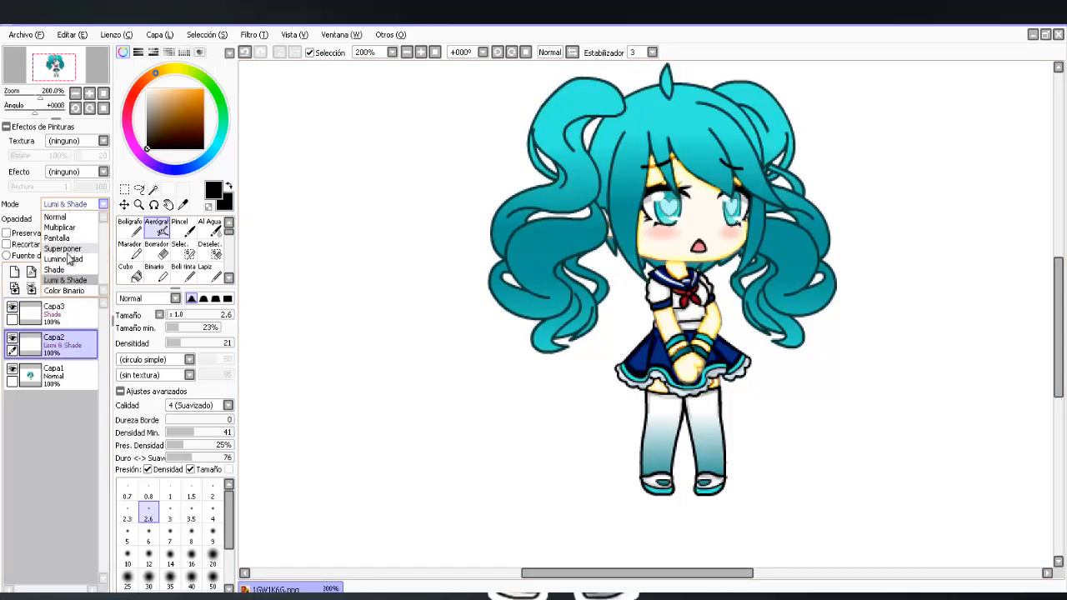
{"action": "left_click", "coordinate": [59, 227]}
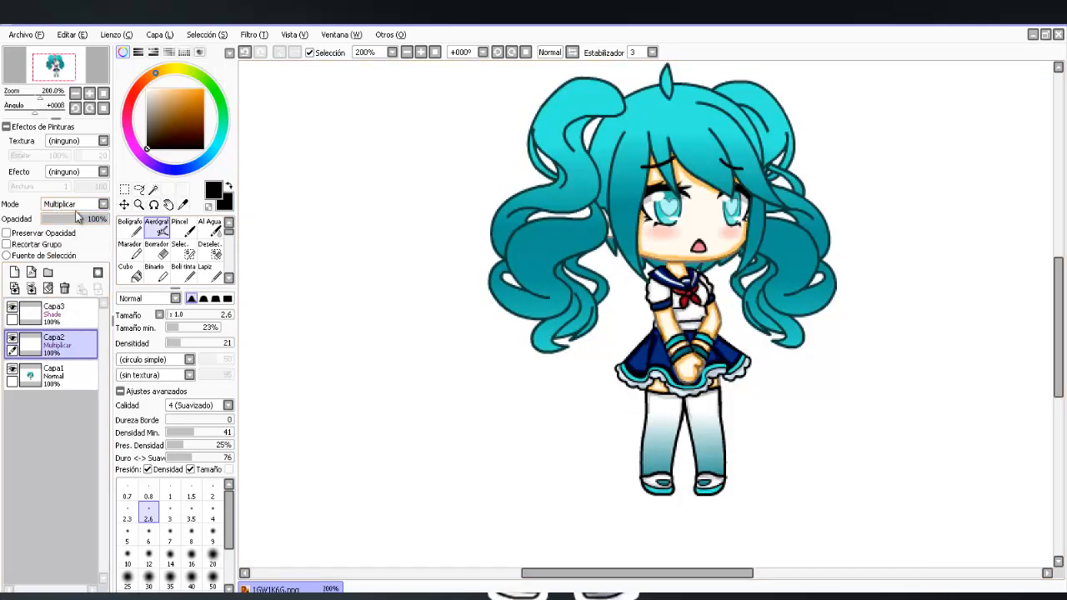
{"action": "left_click", "coordinate": [71, 203]}
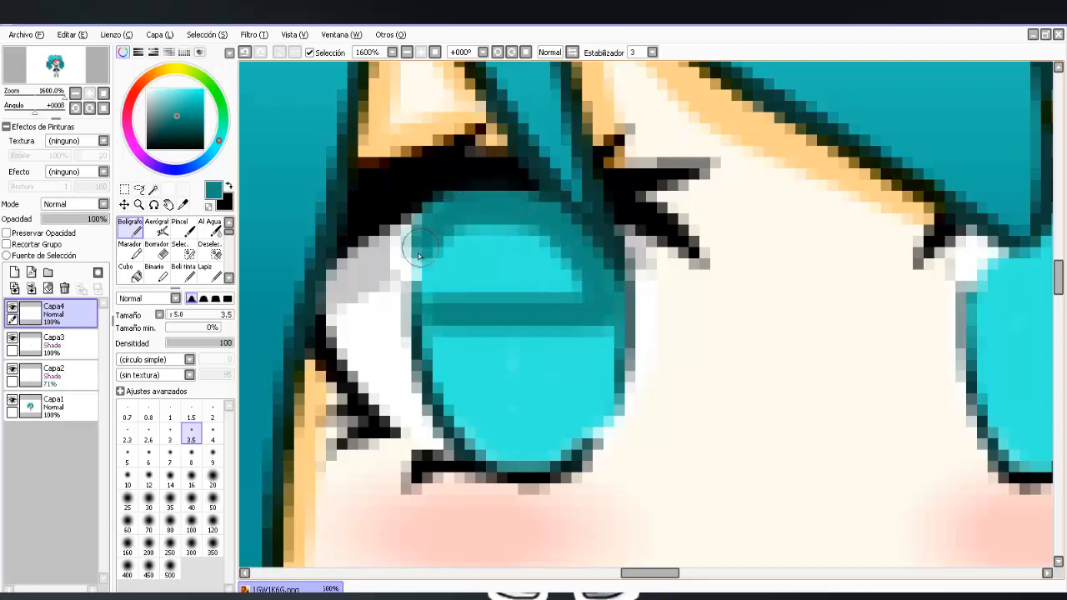
Step: Shade the tops of both irises with darker teal using the Bolígrafo
{"action": "left_click_drag", "start_coordinate": [421, 254], "coordinate": [580, 354]}
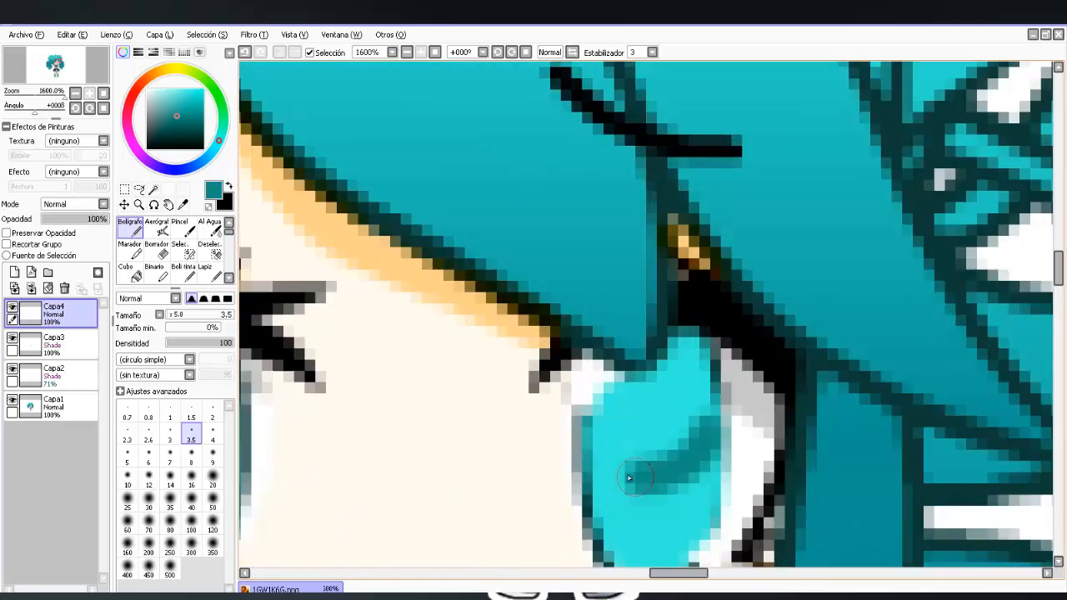
{"action": "left_click_drag", "start_coordinate": [634, 477], "coordinate": [663, 492]}
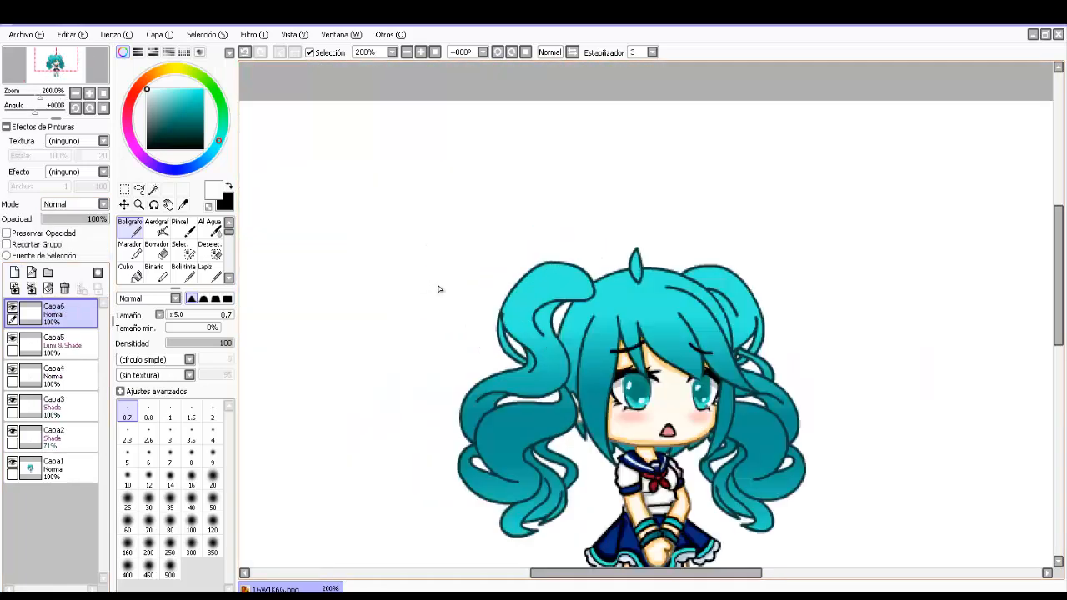
Step: Add white eye highlights on Capa6 and place the finished chibi over the cyan rays wallpaper in Photoshop
{"action": "left_click", "coordinate": [210, 223]}
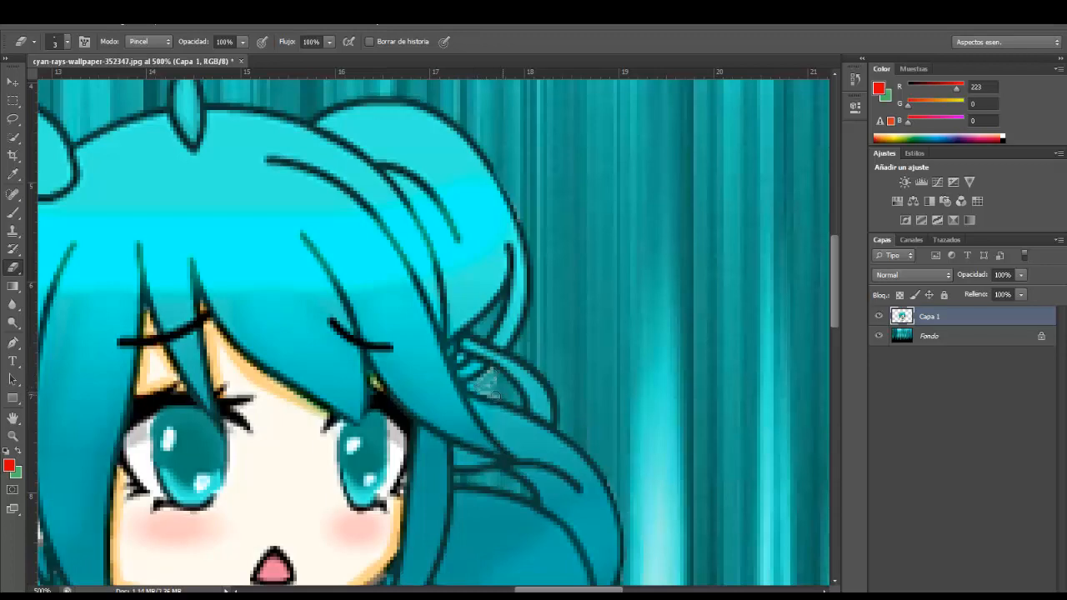
{"action": "scroll", "scroll_direction": "down", "scroll_amount": 3}
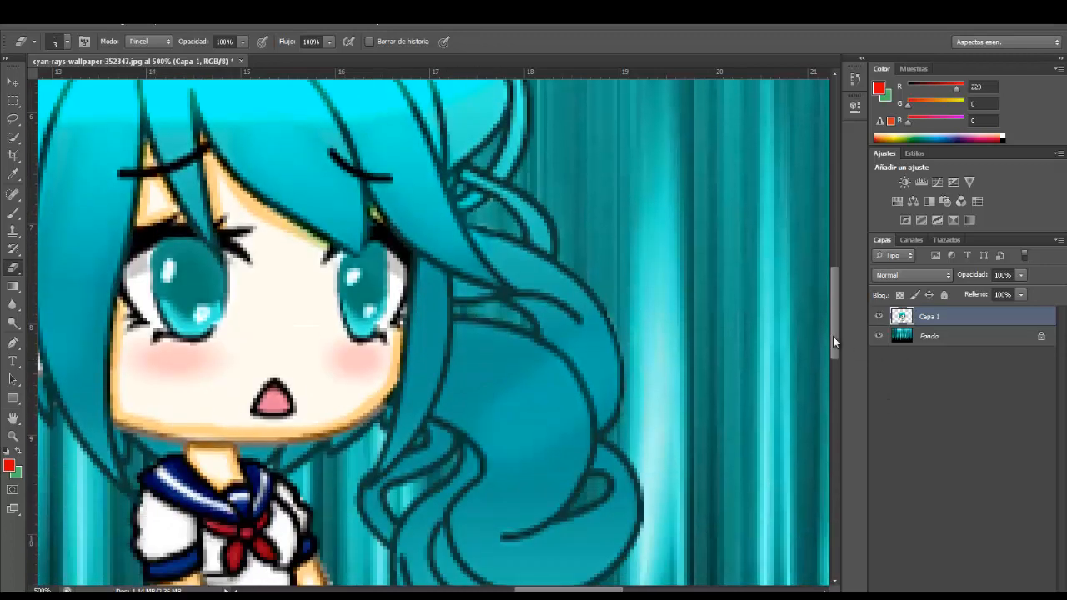
{"action": "scroll", "scroll_direction": "down", "scroll_amount": 3}
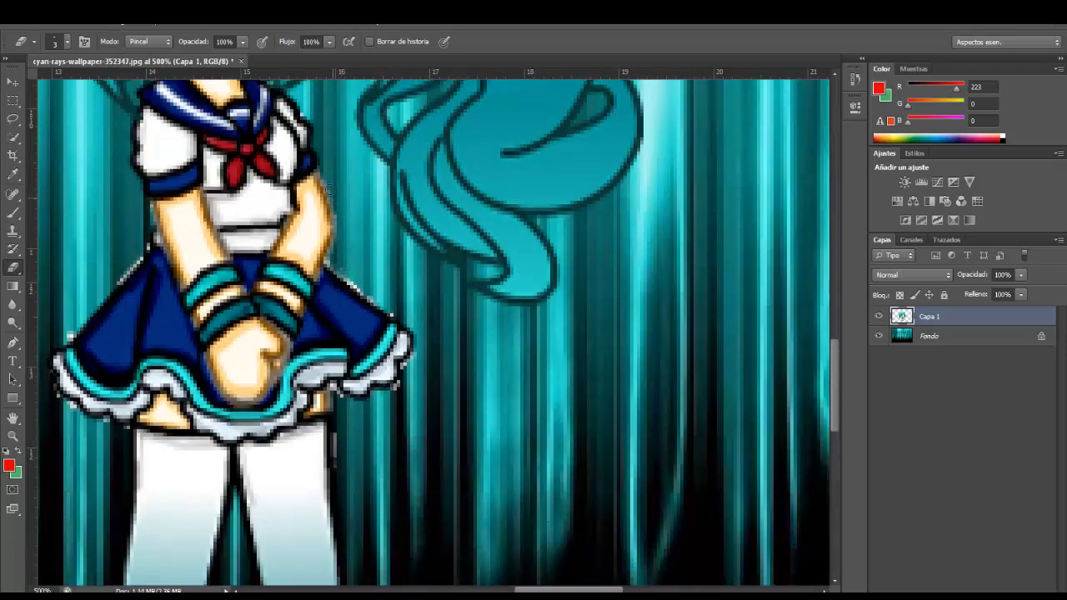